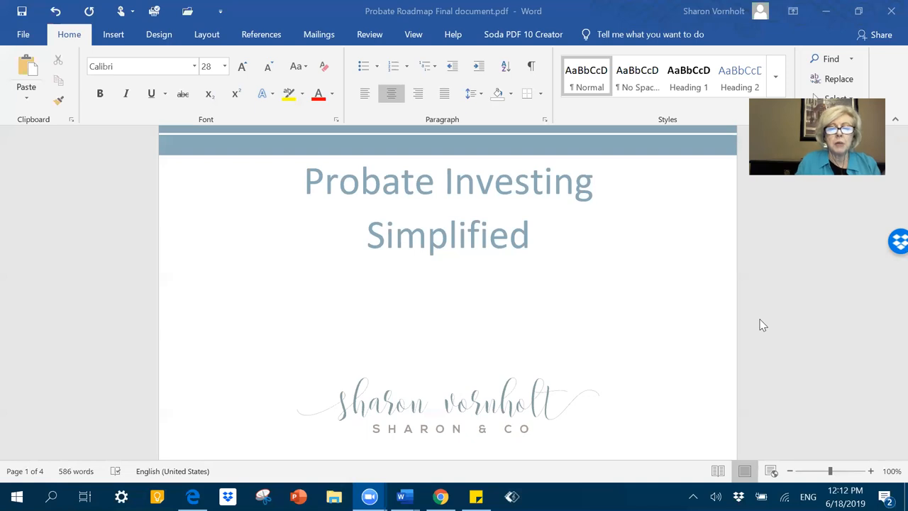
pyautogui.moveTo(640, 336)
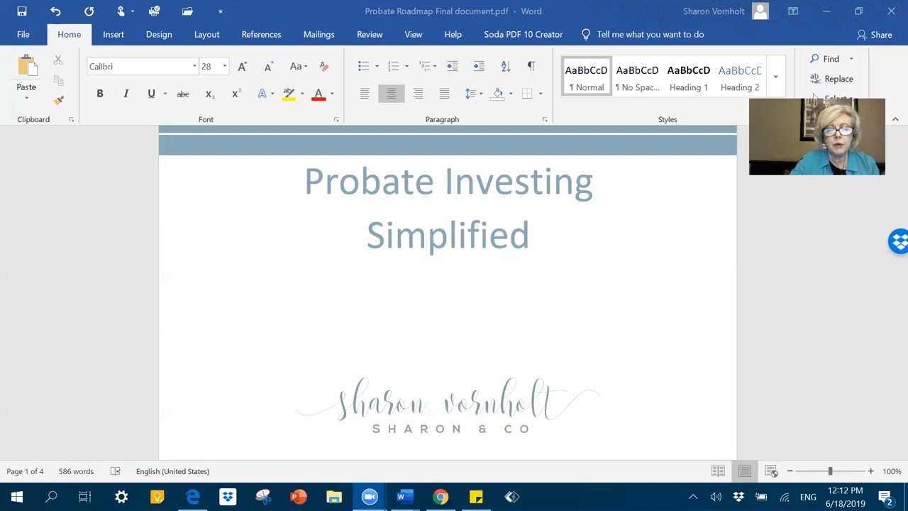
pyautogui.moveTo(405, 496)
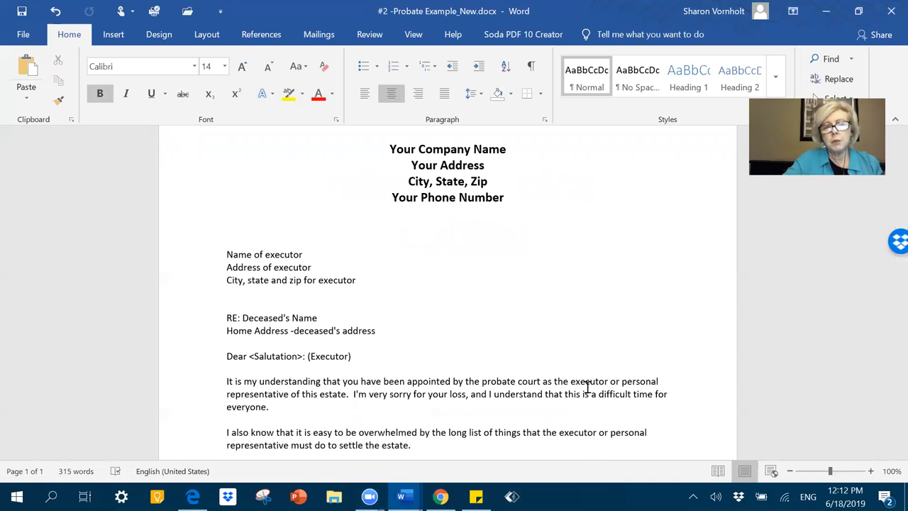
# Select the 'Your Company Name' heading line at the top of the letter.
pyautogui.click(392, 198)
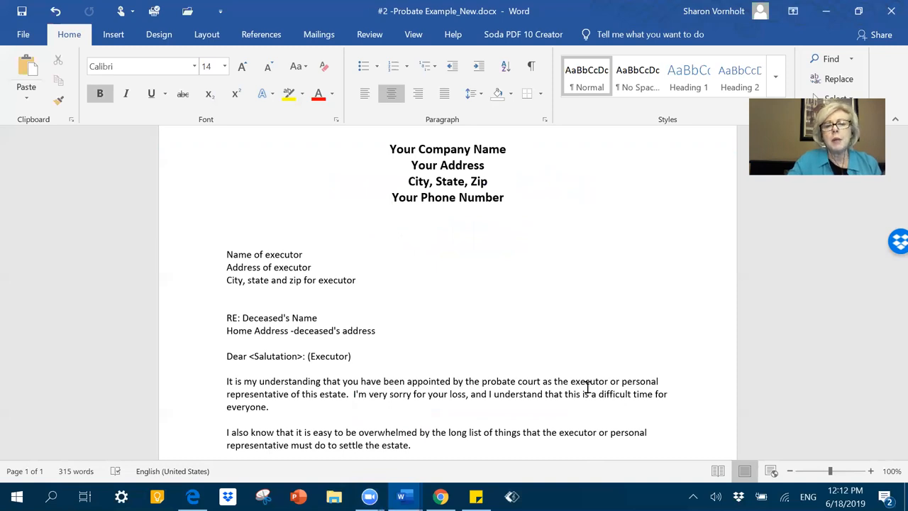
pyautogui.click(393, 197)
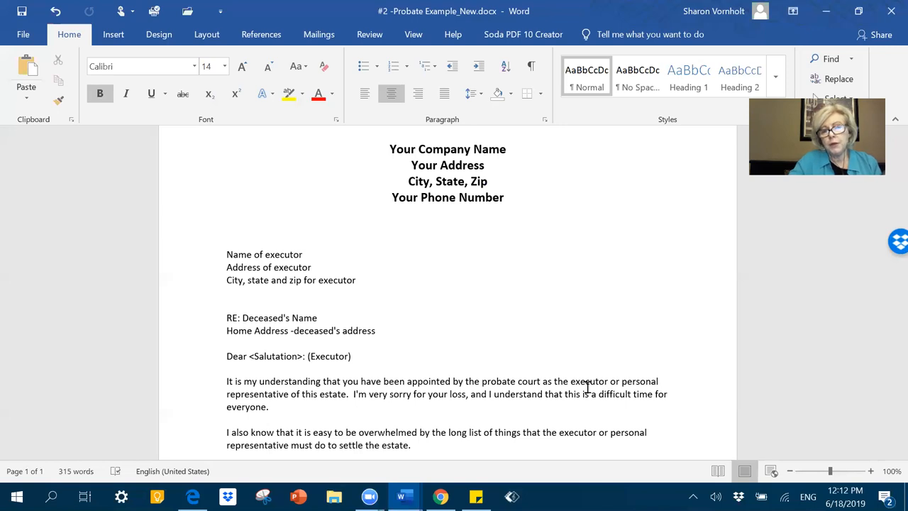
pyautogui.click(392, 198)
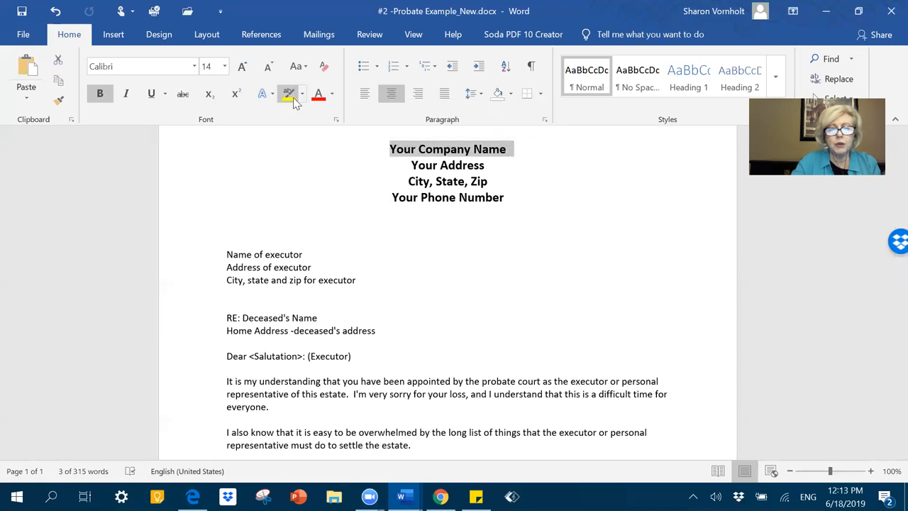
# Apply yellow Text Highlight Color to the selected company name.
pyautogui.click(287, 94)
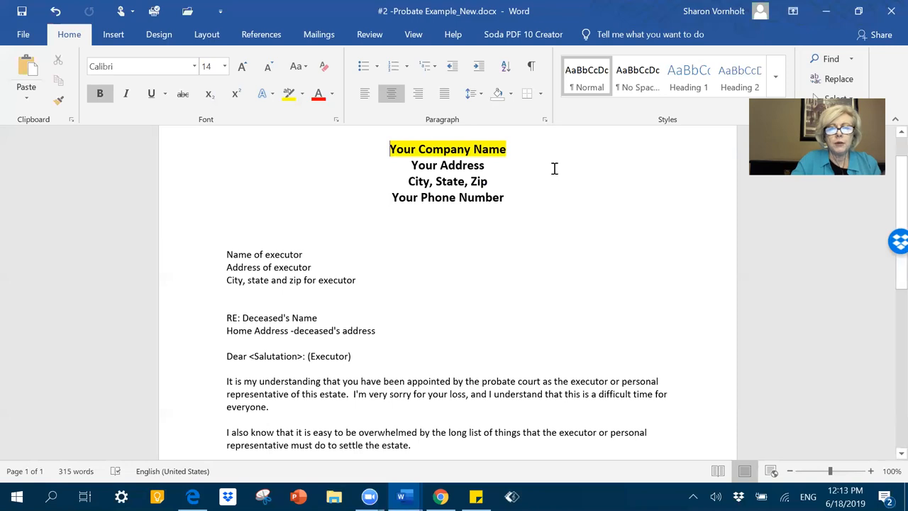
pyautogui.moveTo(531, 202)
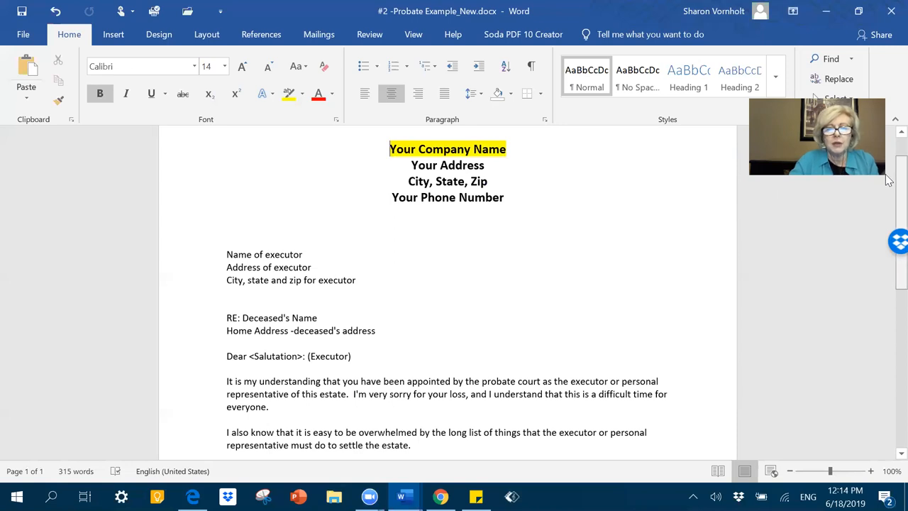
pyautogui.scroll(-3)
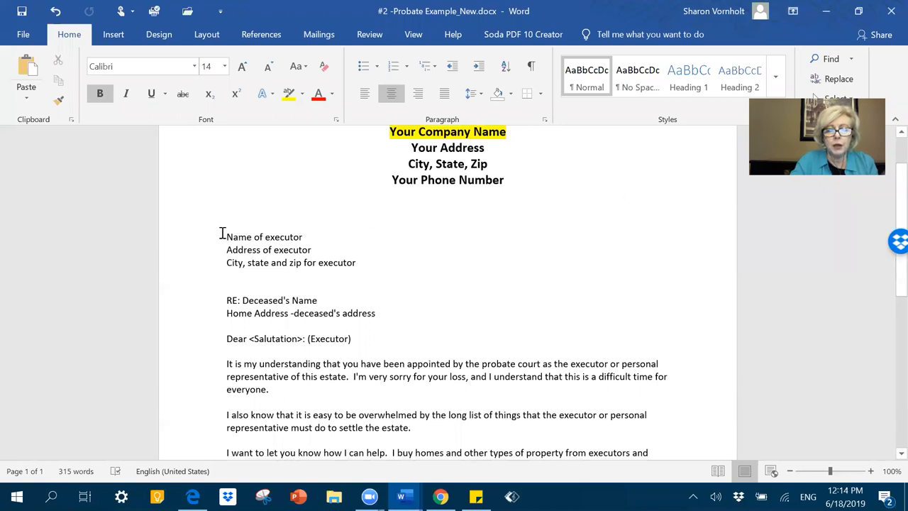
pyautogui.moveTo(226, 237); pyautogui.dragTo(357, 268)
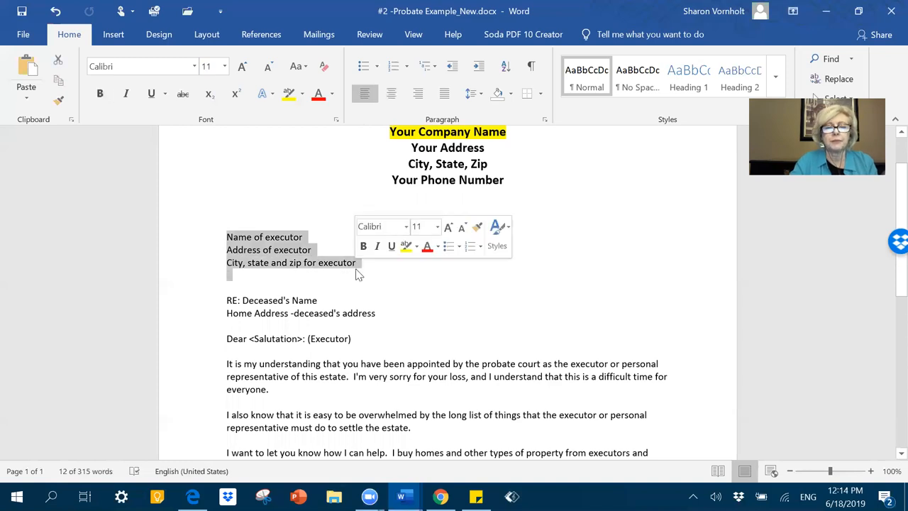
pyautogui.moveTo(368, 273)
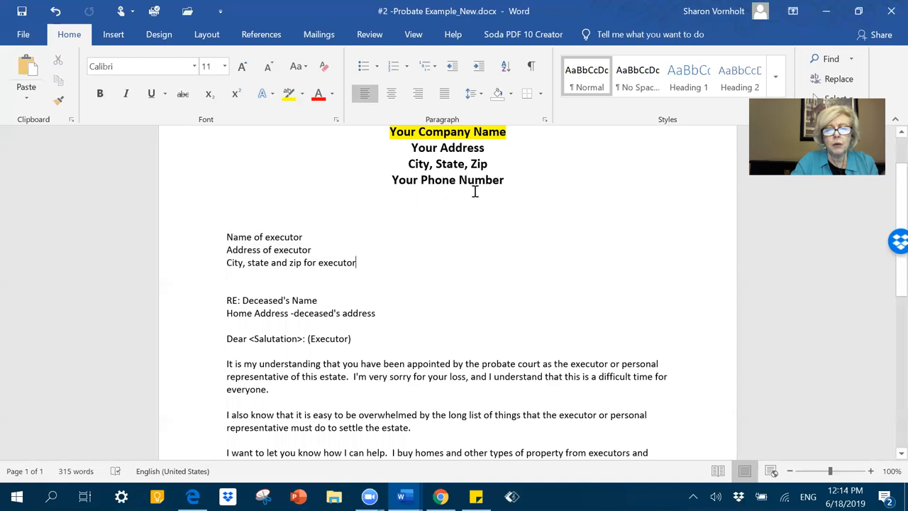
pyautogui.moveTo(391, 156)
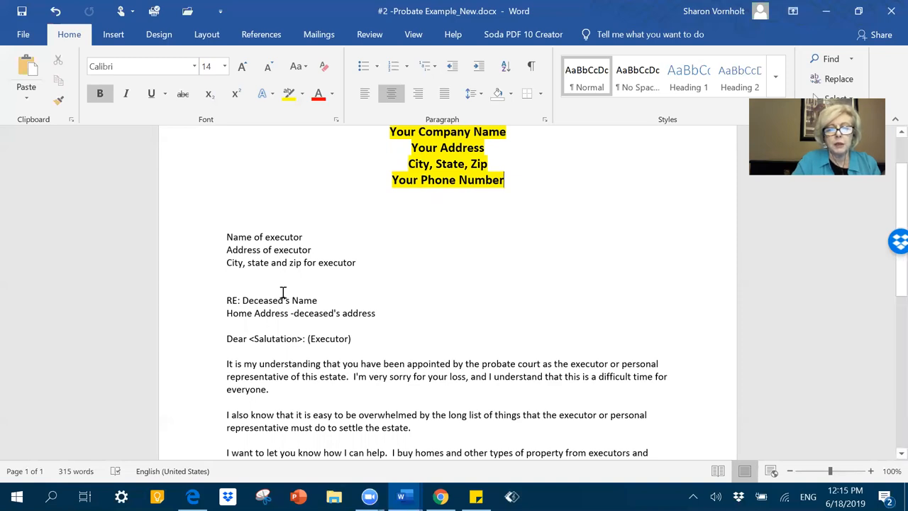
pyautogui.moveTo(283, 313)
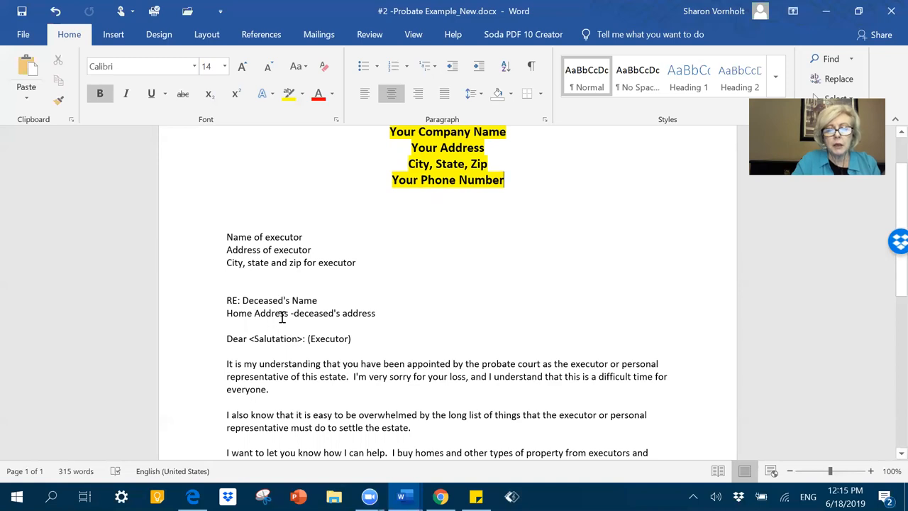
pyautogui.moveTo(279, 340)
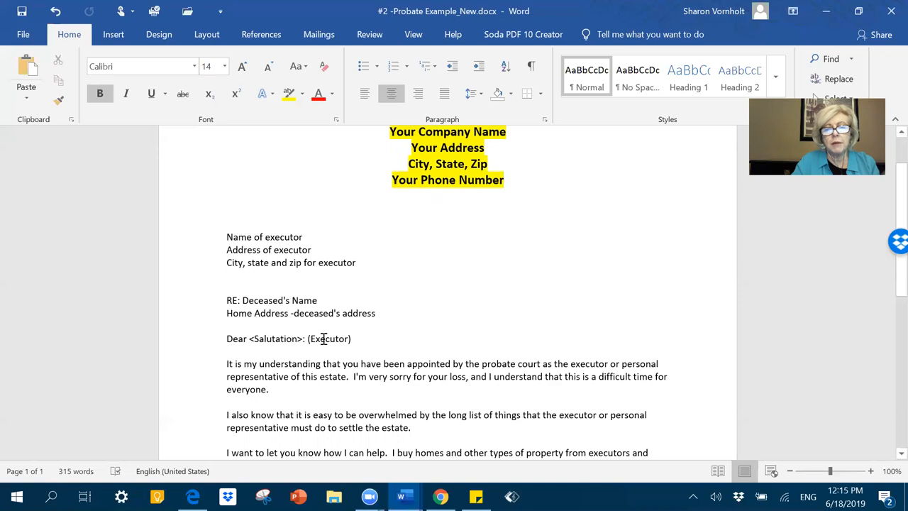
pyautogui.moveTo(416, 327)
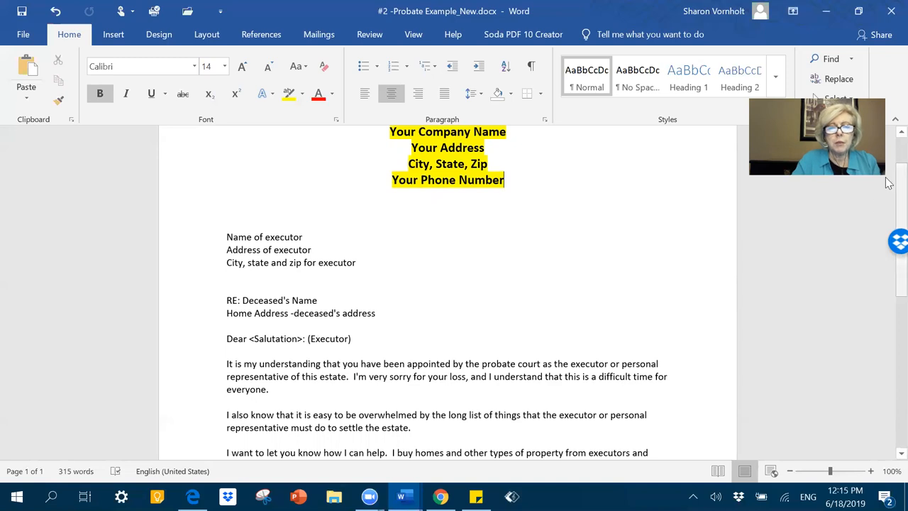
# Scroll down past the highlighted header lines toward the letter body.
pyautogui.scroll(-3)
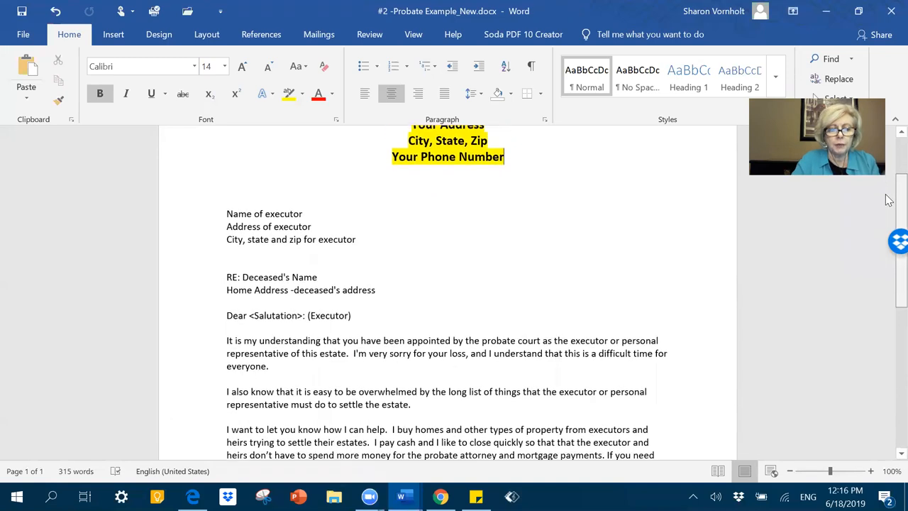
# Scroll down to the 'I want to let you know how I can help' paragraph.
pyautogui.scroll(-3)
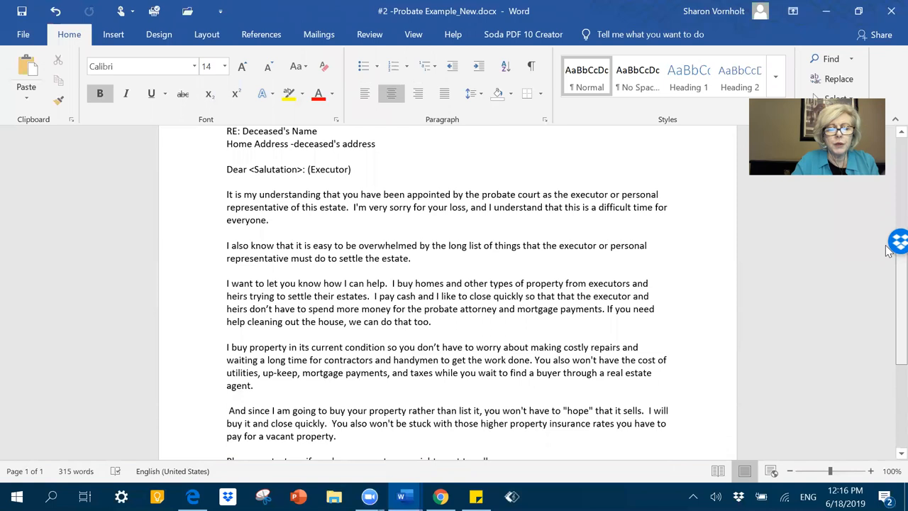
pyautogui.scroll(-3)
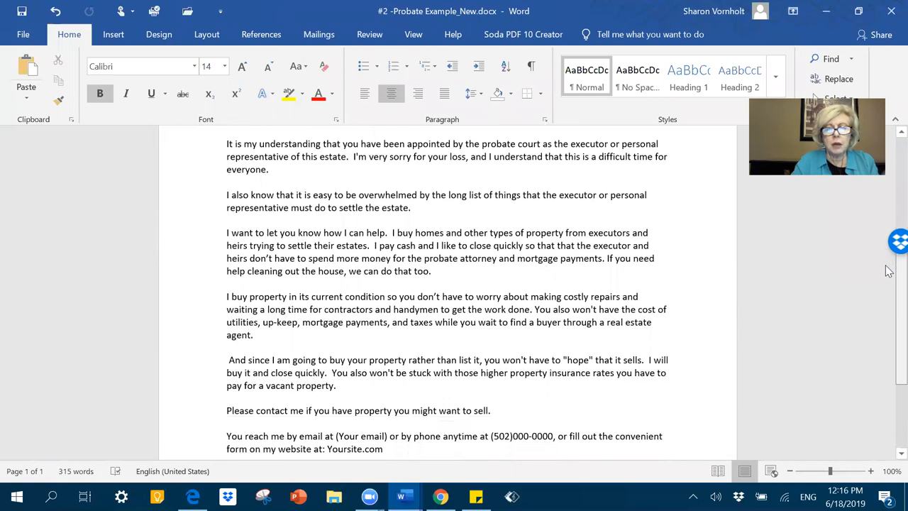
pyautogui.moveTo(894, 266)
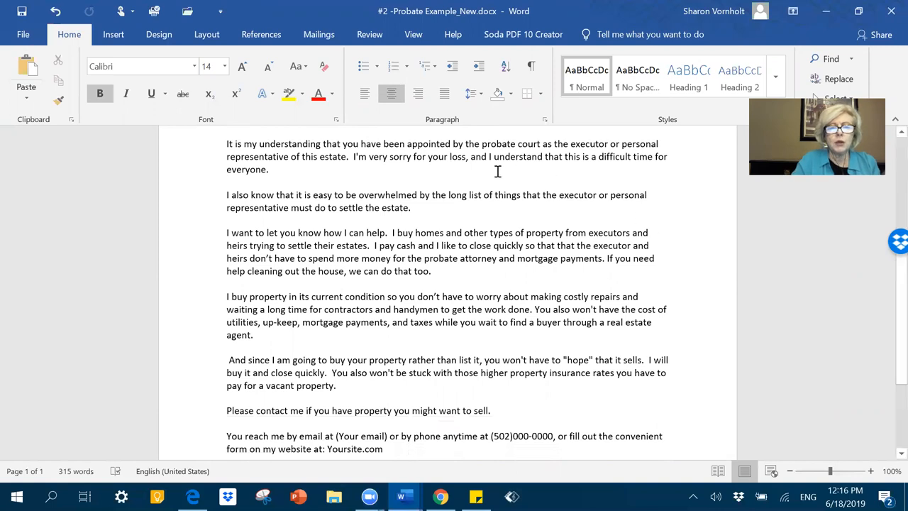
pyautogui.moveTo(353, 156)
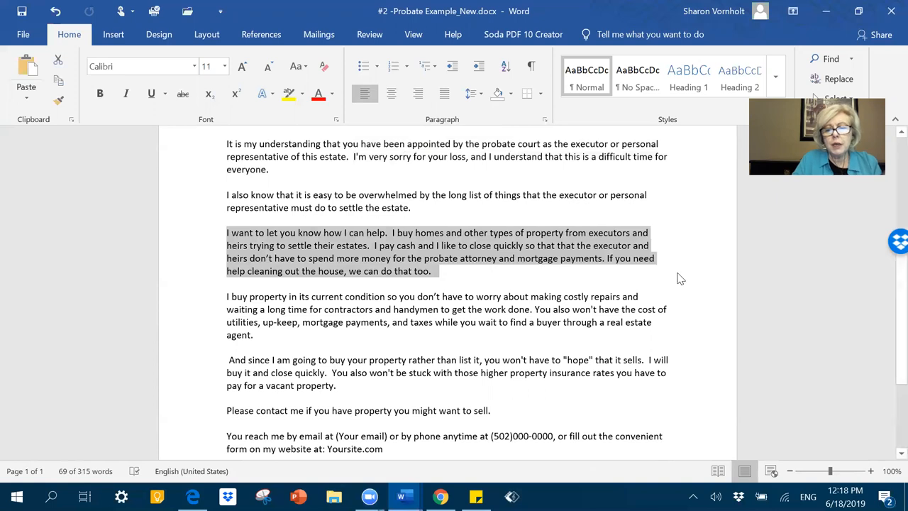
# Deselect the help paragraph and select the 'I buy property in its current condition' paragraph.
pyautogui.click(279, 283)
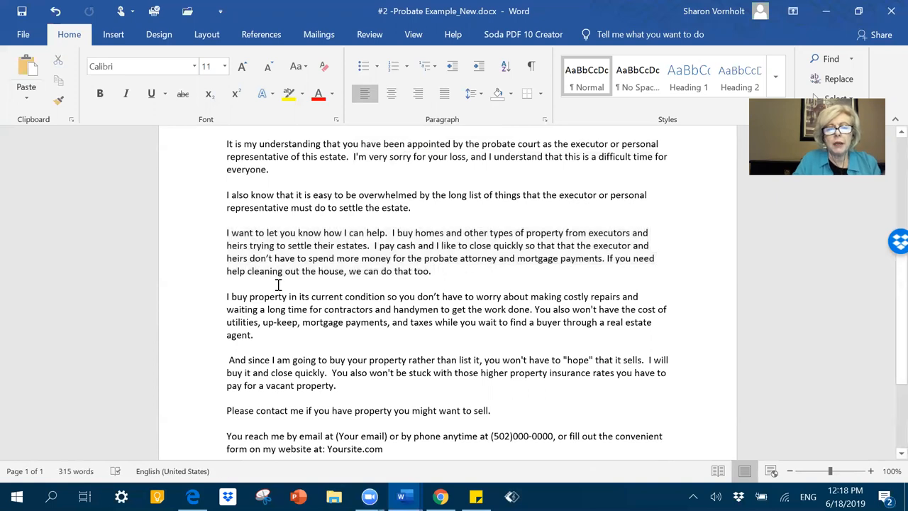
pyautogui.moveTo(222, 292)
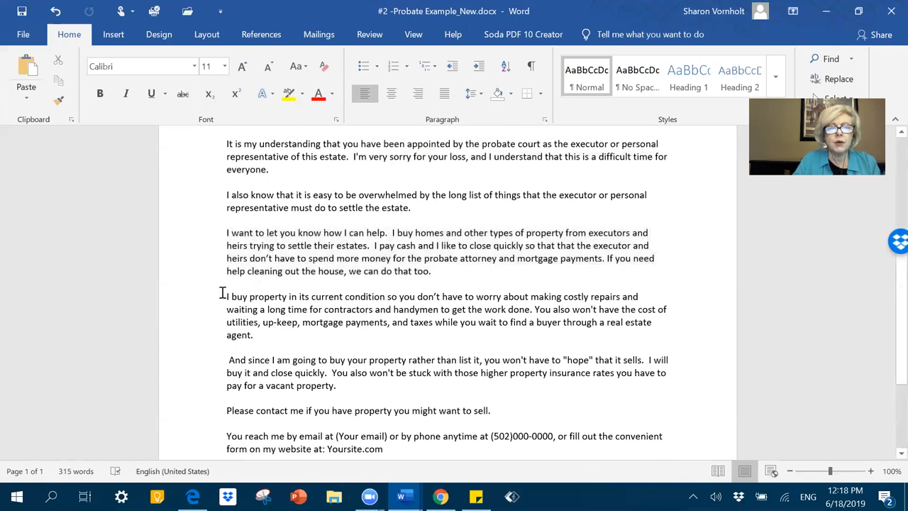
pyautogui.moveTo(227, 296); pyautogui.dragTo(261, 334)
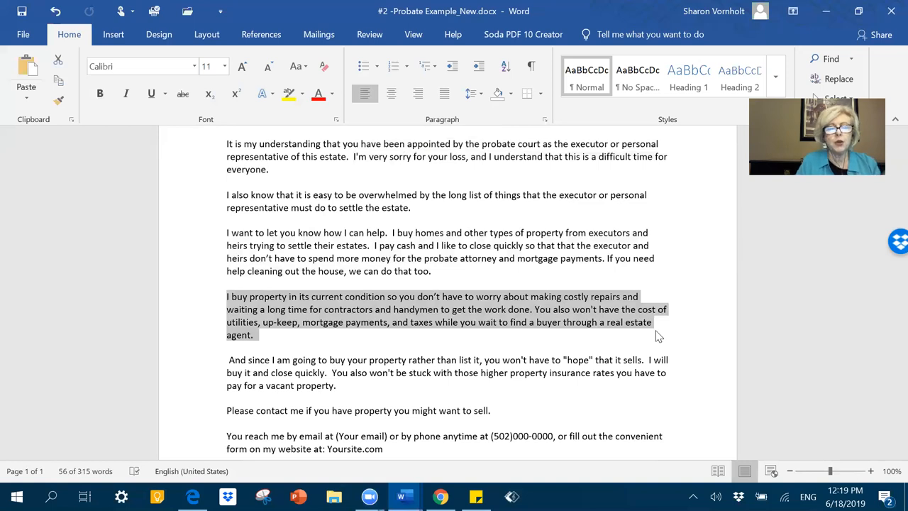
pyautogui.moveTo(663, 336)
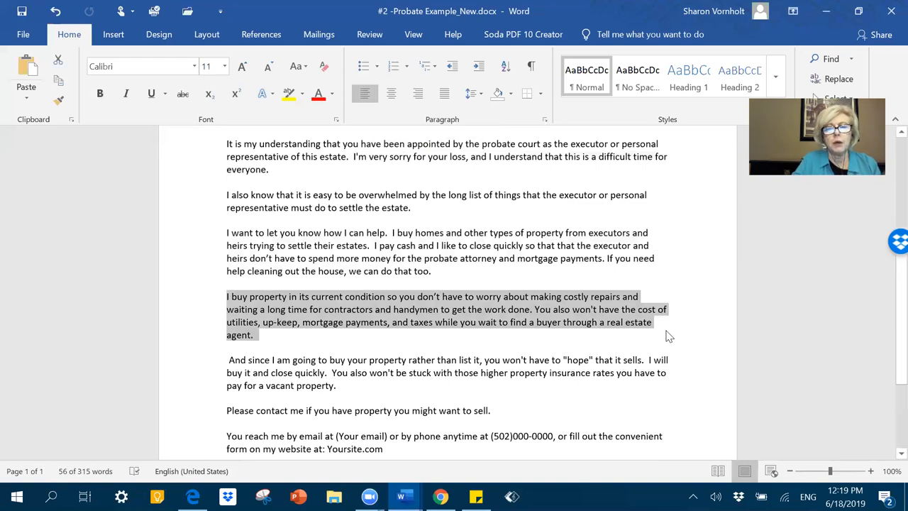
# Deselect the paragraph and scroll to the contact details and Sincerely signature block.
pyautogui.click(670, 333)
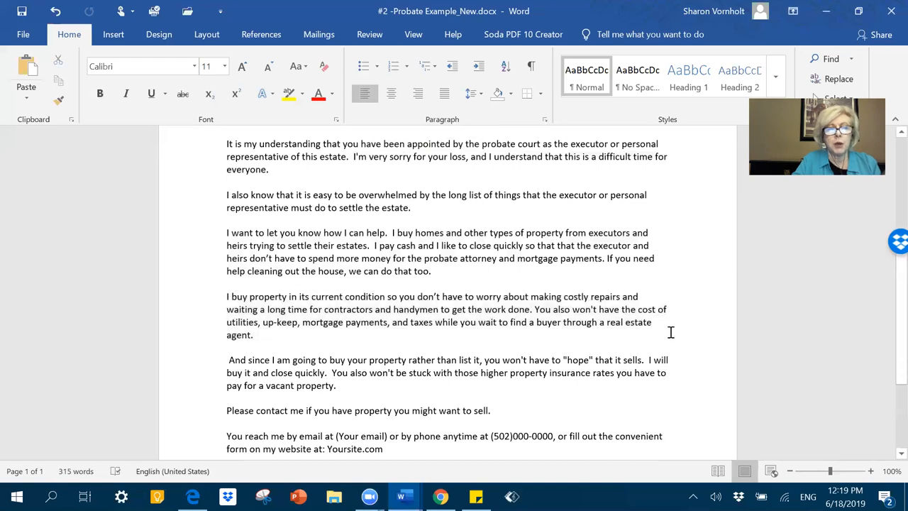
pyautogui.moveTo(890, 294)
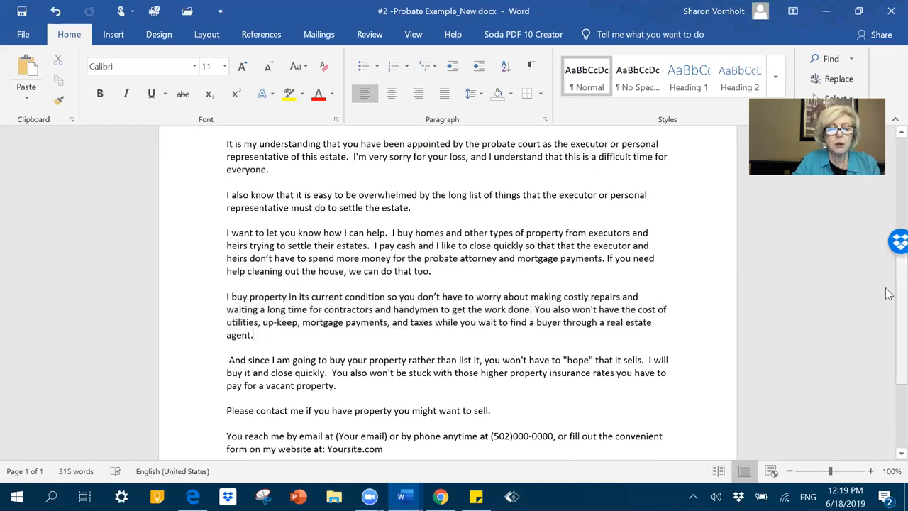
pyautogui.scroll(-3)
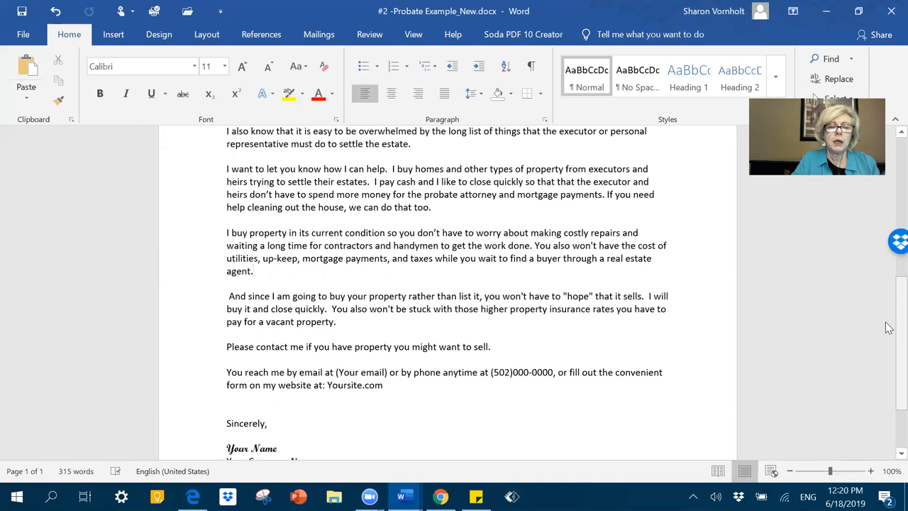
pyautogui.click(253, 271)
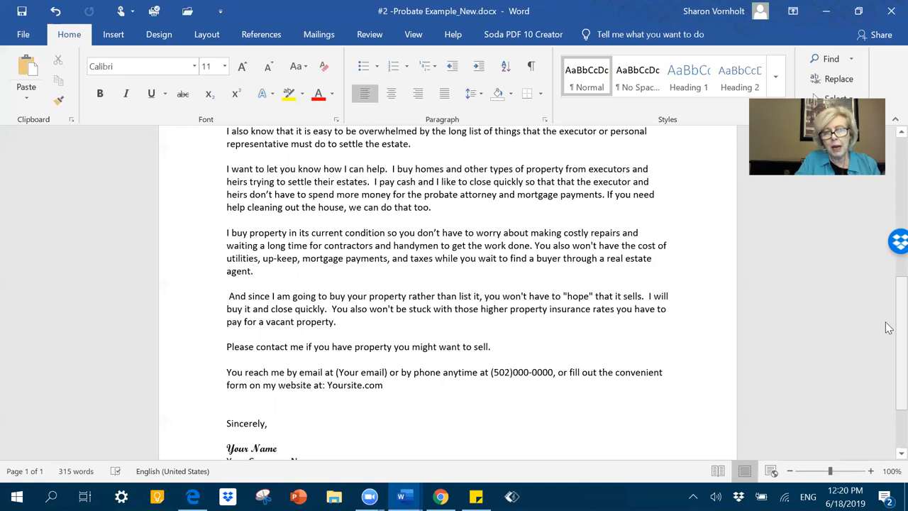
pyautogui.click(253, 271)
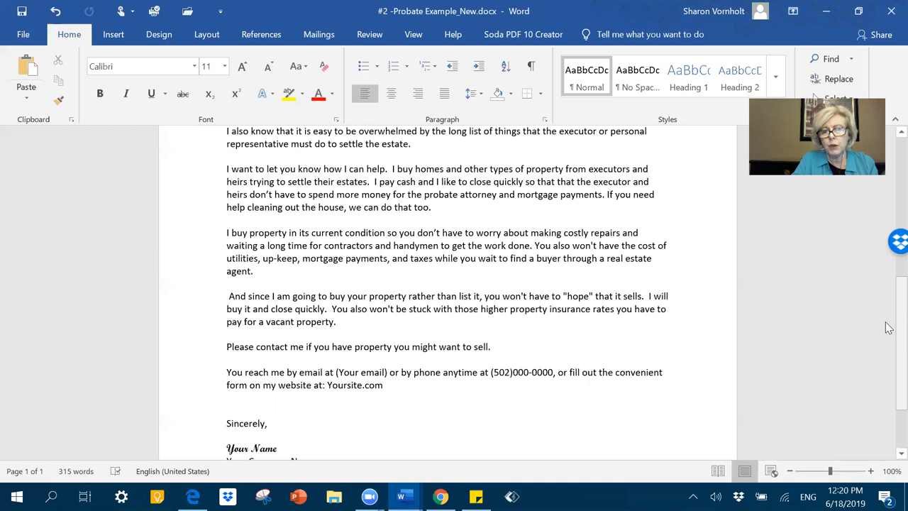
pyautogui.click(252, 271)
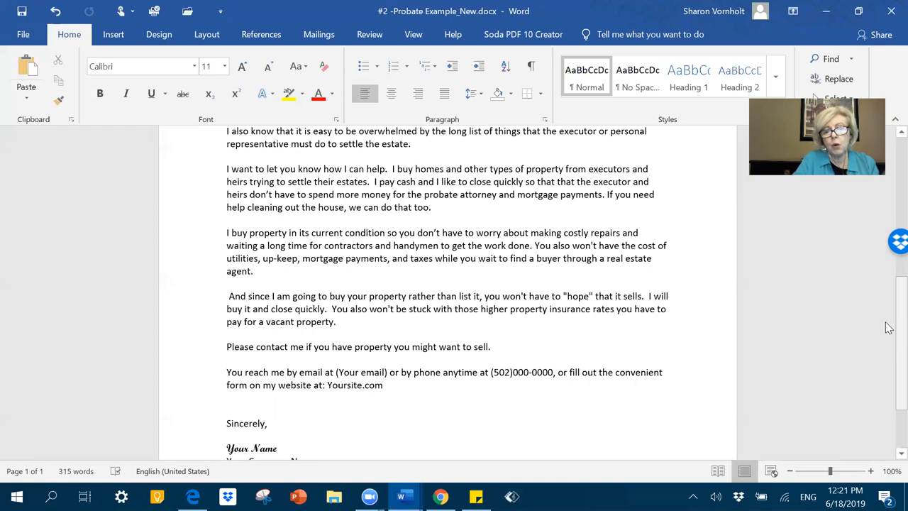
pyautogui.click(253, 271)
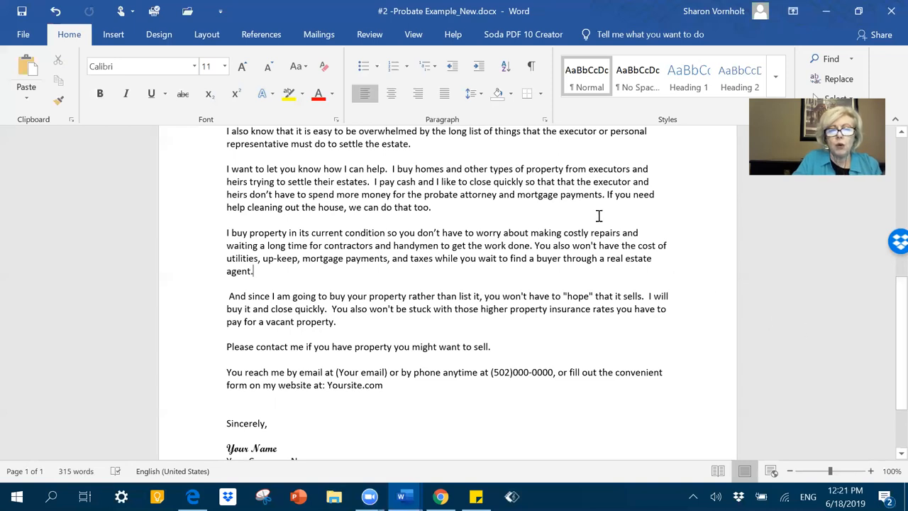
pyautogui.moveTo(495, 137)
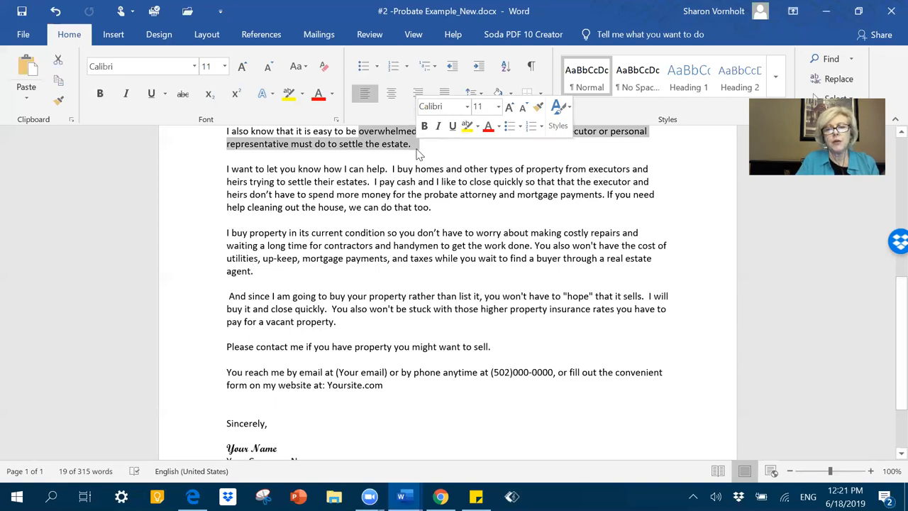
pyautogui.moveTo(447, 154)
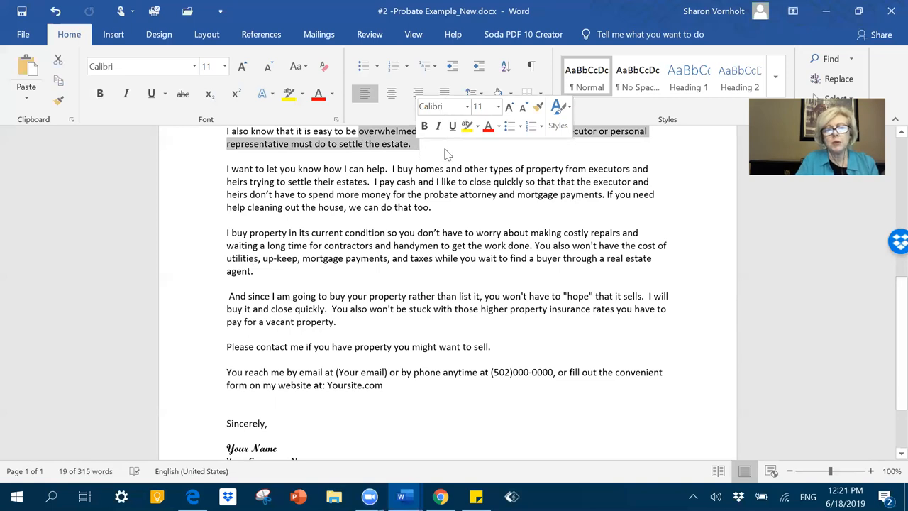
pyautogui.moveTo(704, 182)
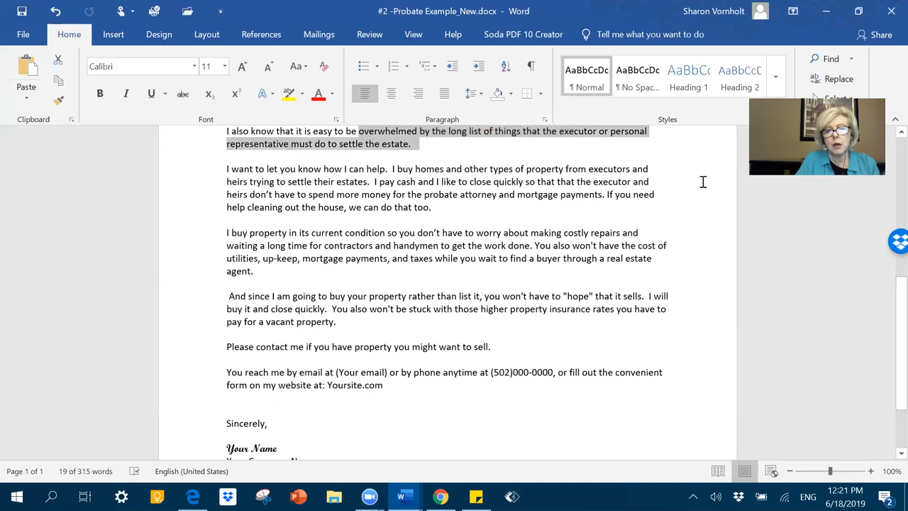
pyautogui.moveTo(698, 181)
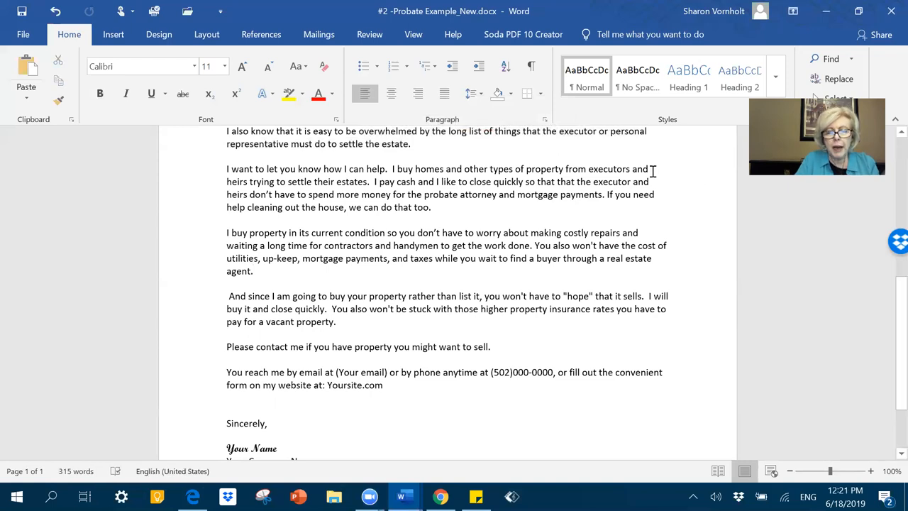
pyautogui.moveTo(440, 233)
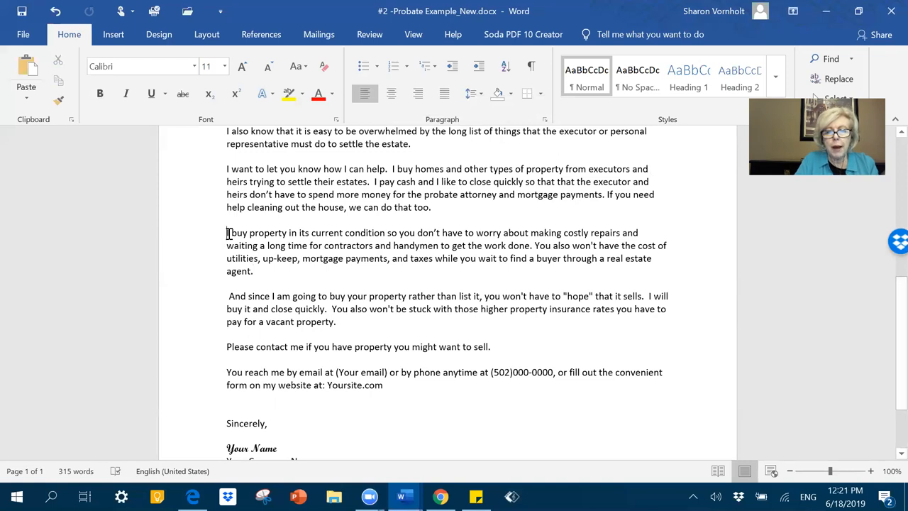
pyautogui.moveTo(227, 232); pyautogui.dragTo(387, 233)
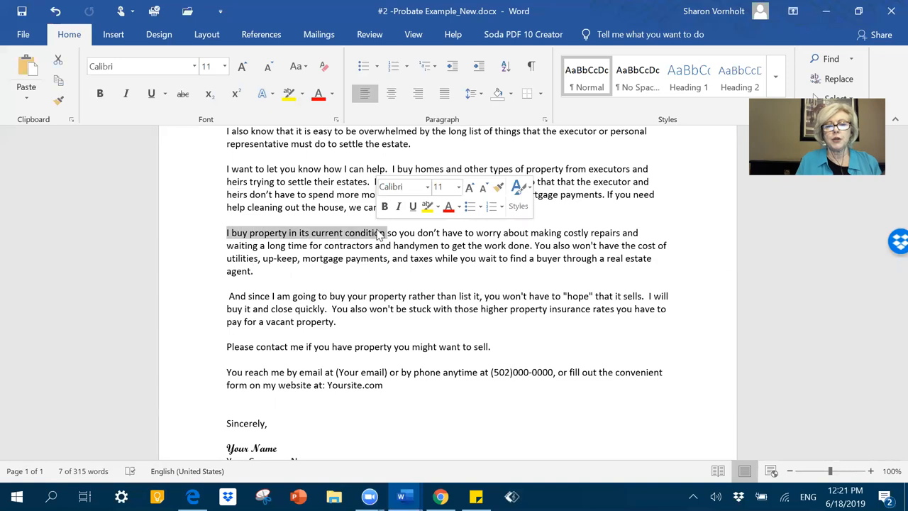
pyautogui.moveTo(304, 255)
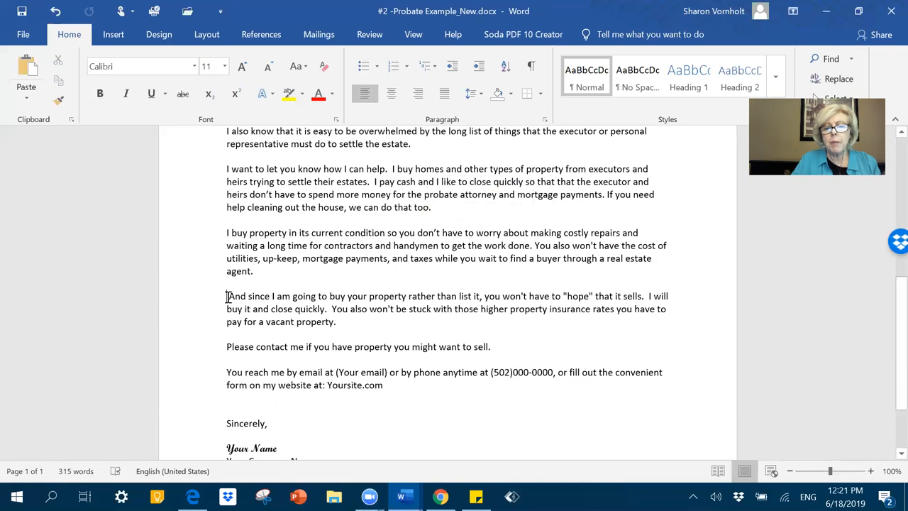
pyautogui.moveTo(227, 296); pyautogui.dragTo(255, 309)
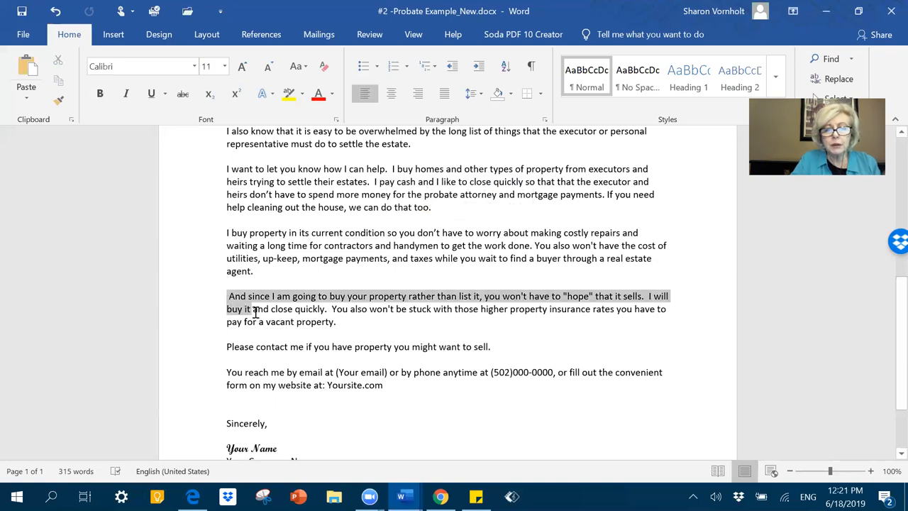
pyautogui.moveTo(227, 296); pyautogui.dragTo(336, 322)
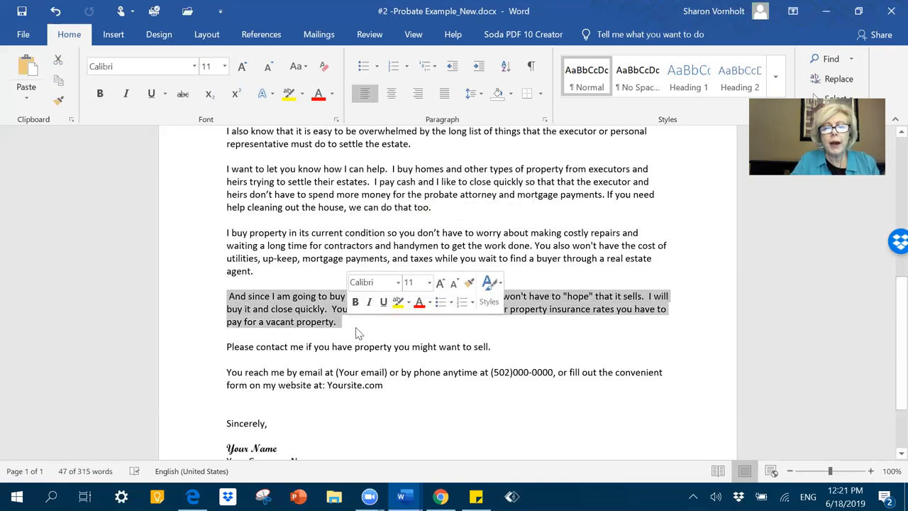
pyautogui.click(355, 321)
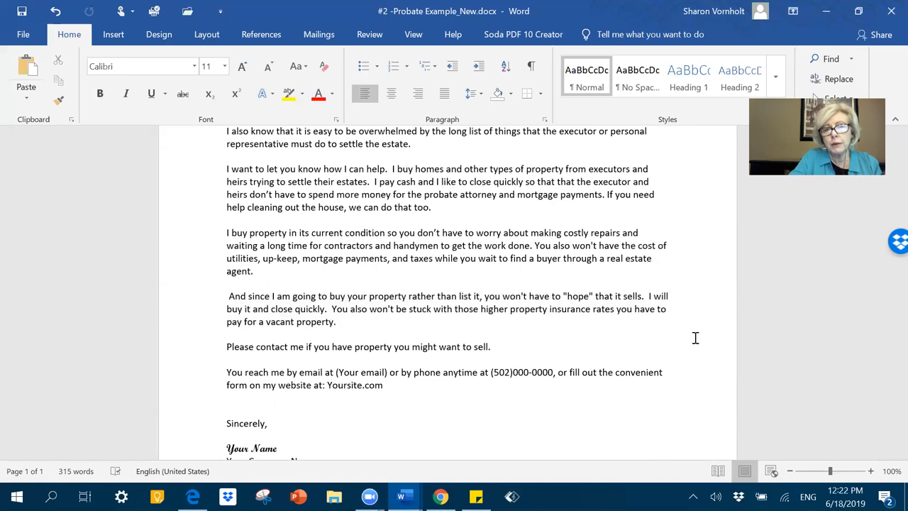
pyautogui.click(335, 321)
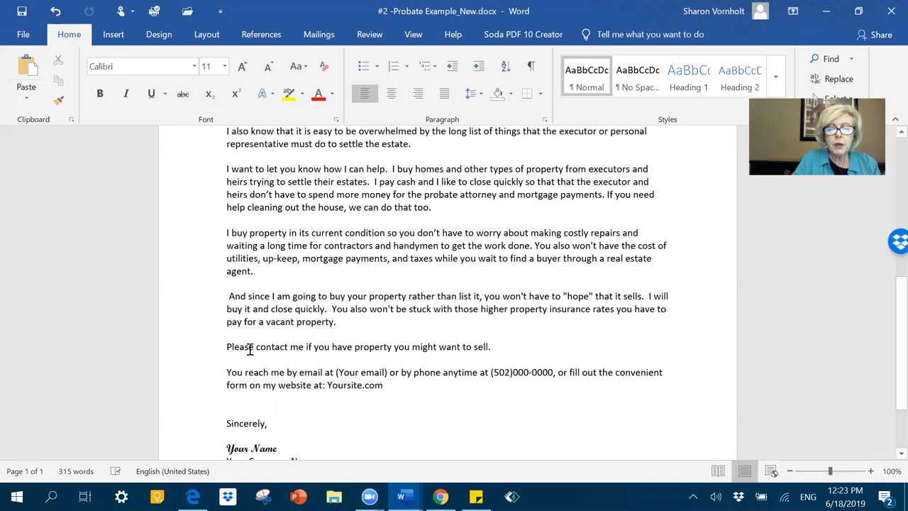
pyautogui.moveTo(414, 335)
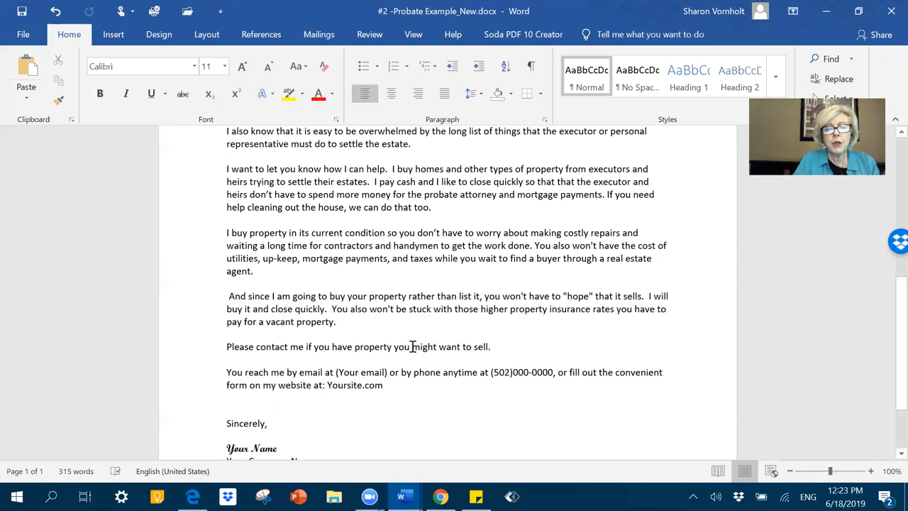
pyautogui.moveTo(411, 346); pyautogui.dragTo(490, 346)
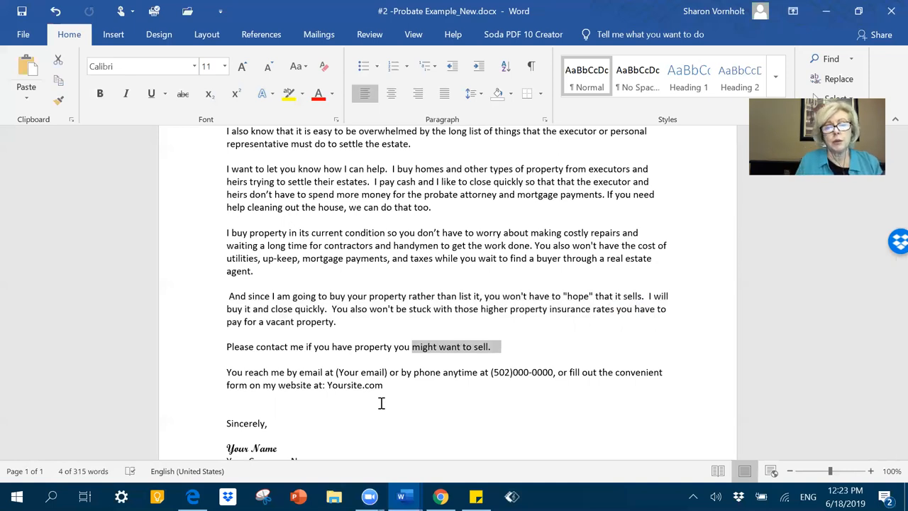
pyautogui.moveTo(771, 385)
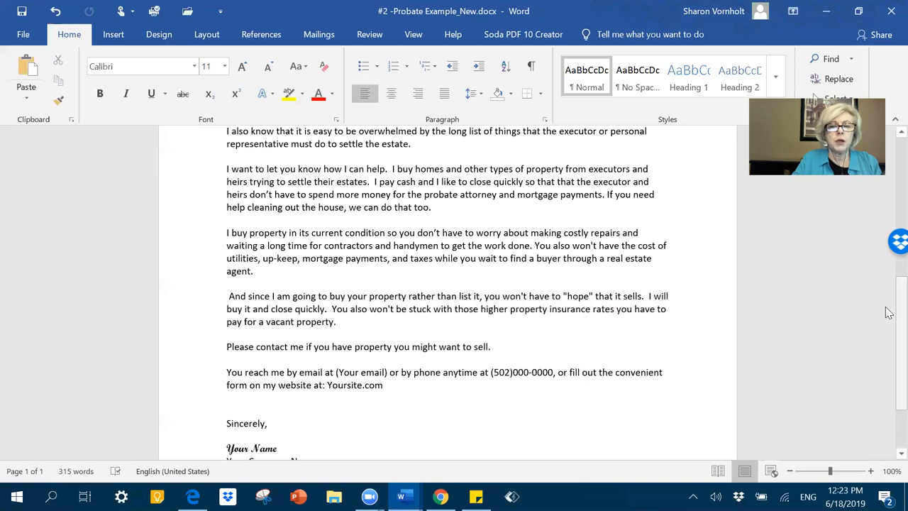
pyautogui.scroll(-3)
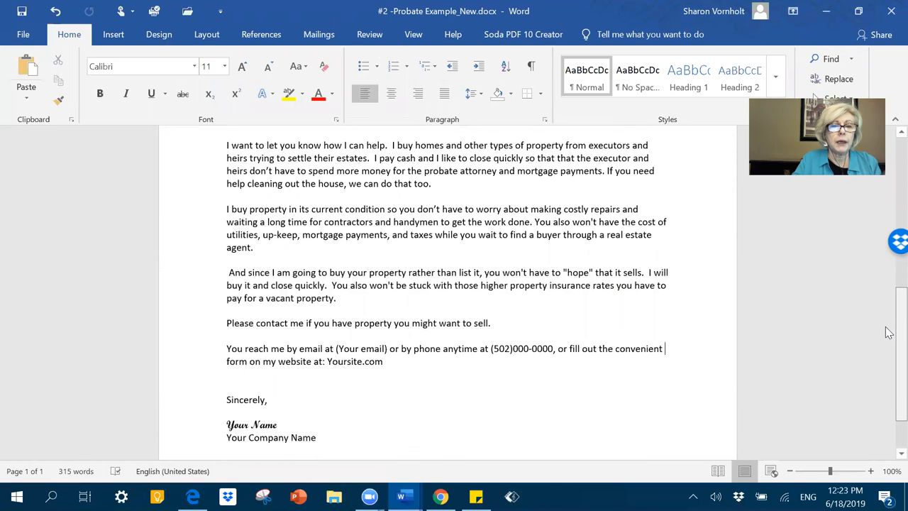
pyautogui.scroll(-3)
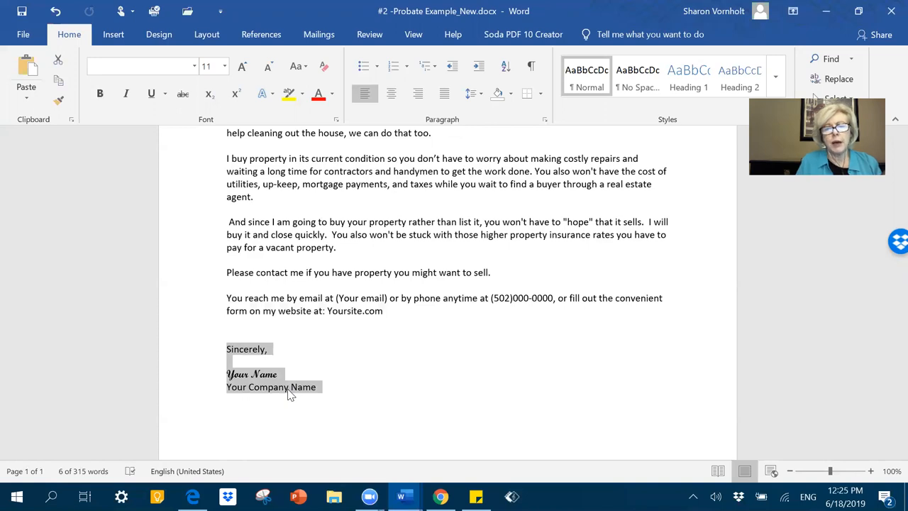
pyautogui.moveTo(786, 396)
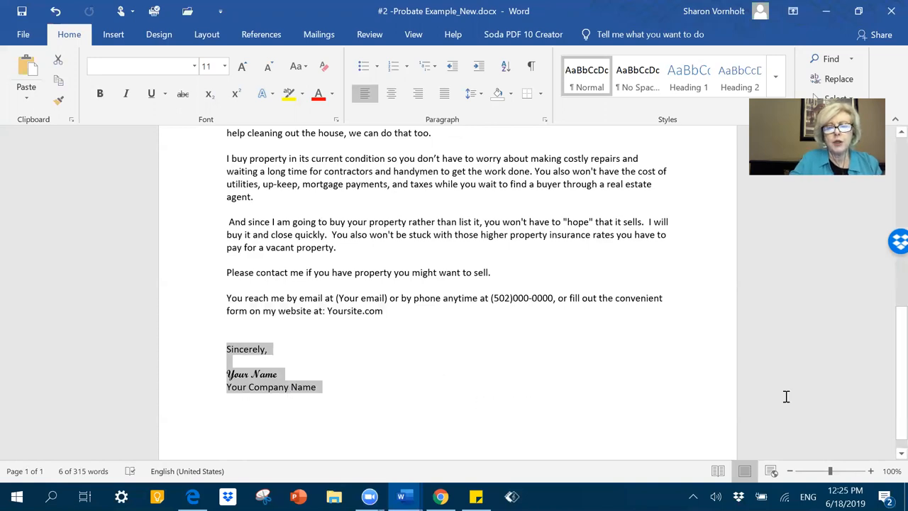